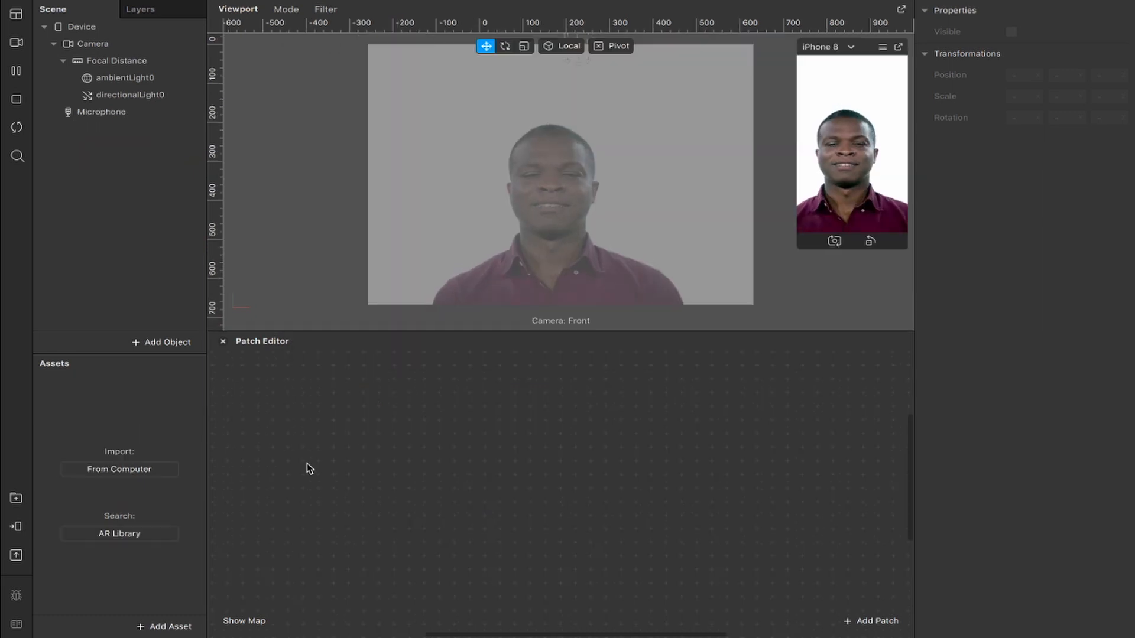
# Import Color Cycle, DuoTone Shader and Adjust Colors Shader from the AR Library's patch assets.
pyautogui.click(120, 533)
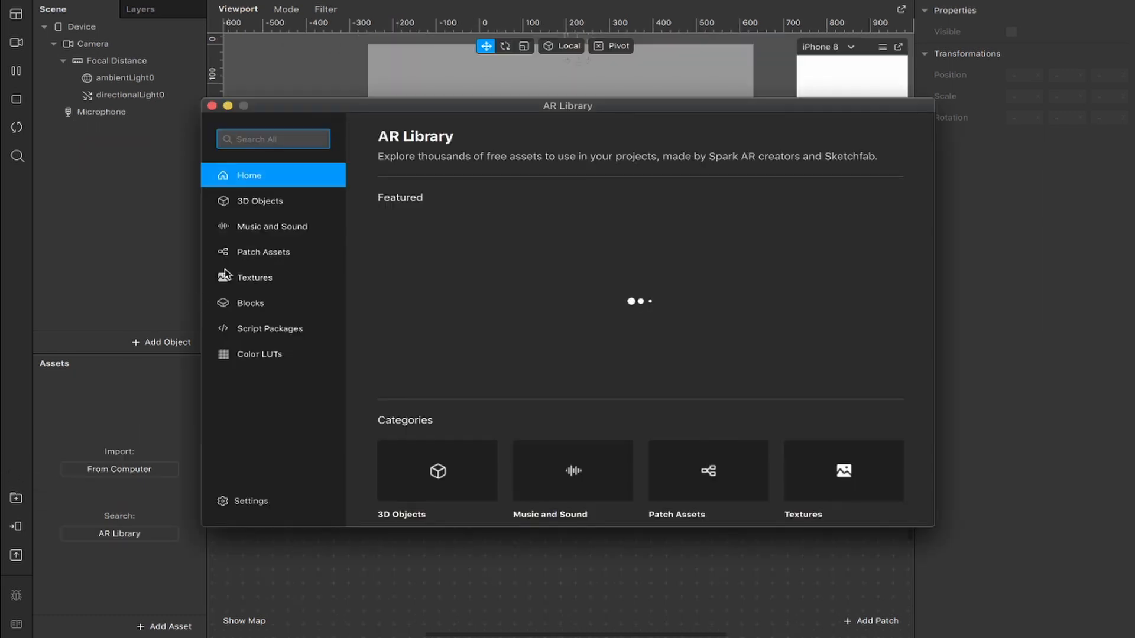
pyautogui.click(263, 251)
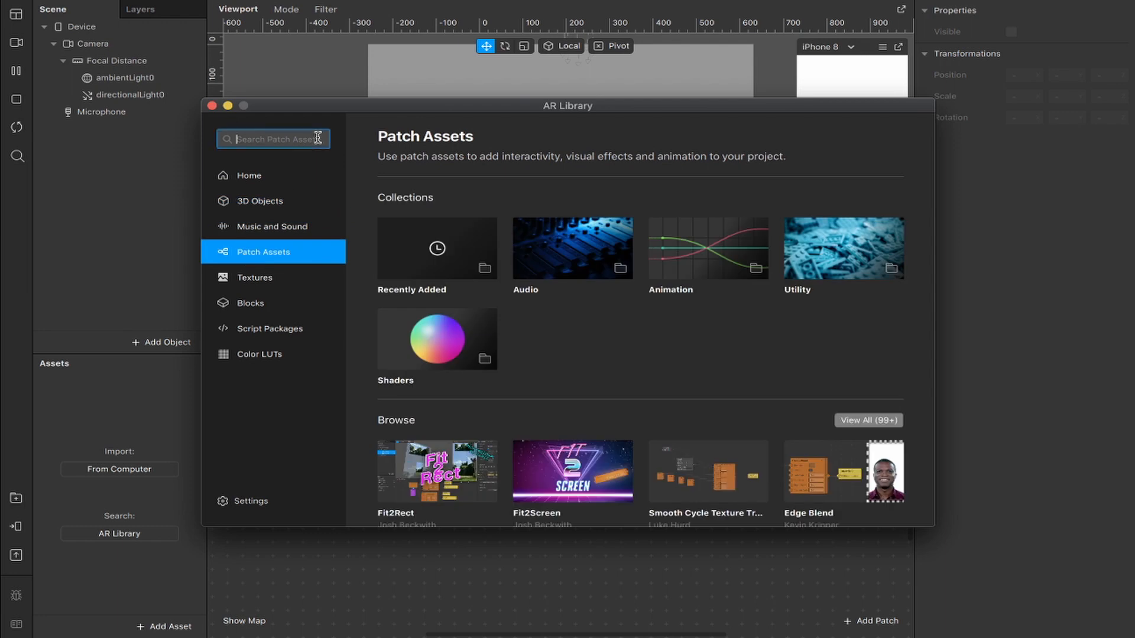
pyautogui.write('cycle')
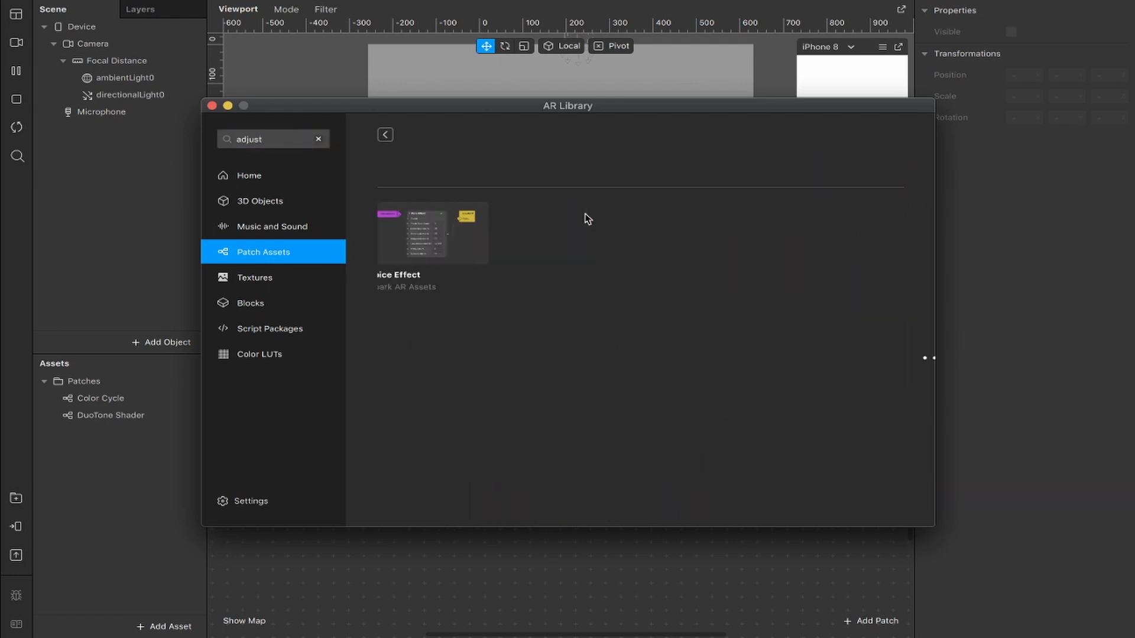
pyautogui.click(433, 231)
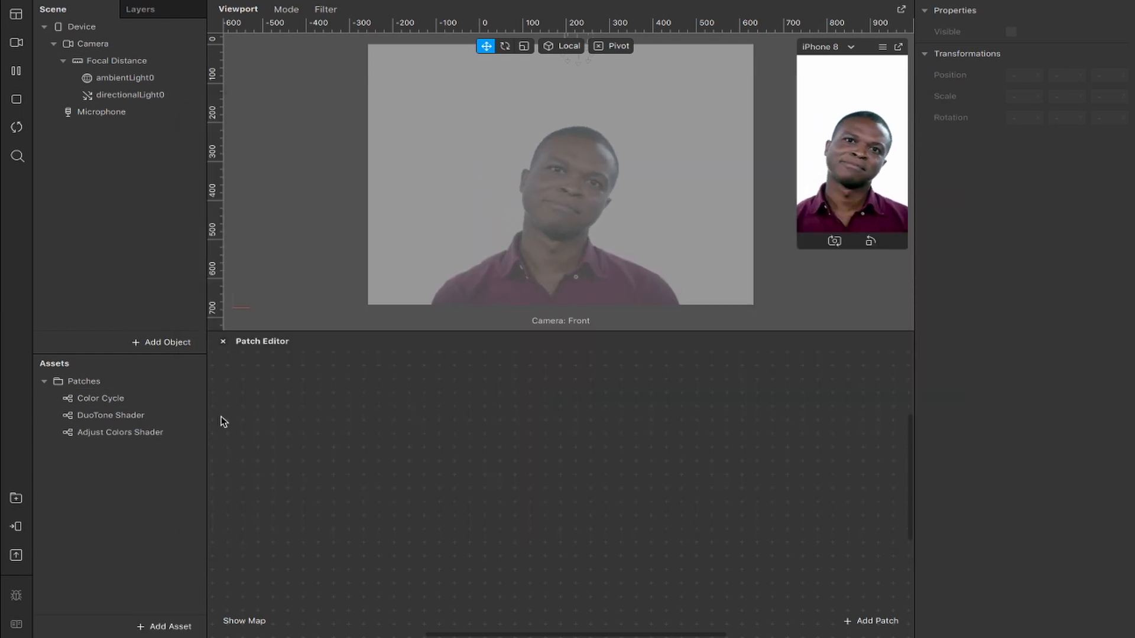
# Add a rectangle in a canvas and extract the camera feed as cameraTexture0.
pyautogui.click(166, 343)
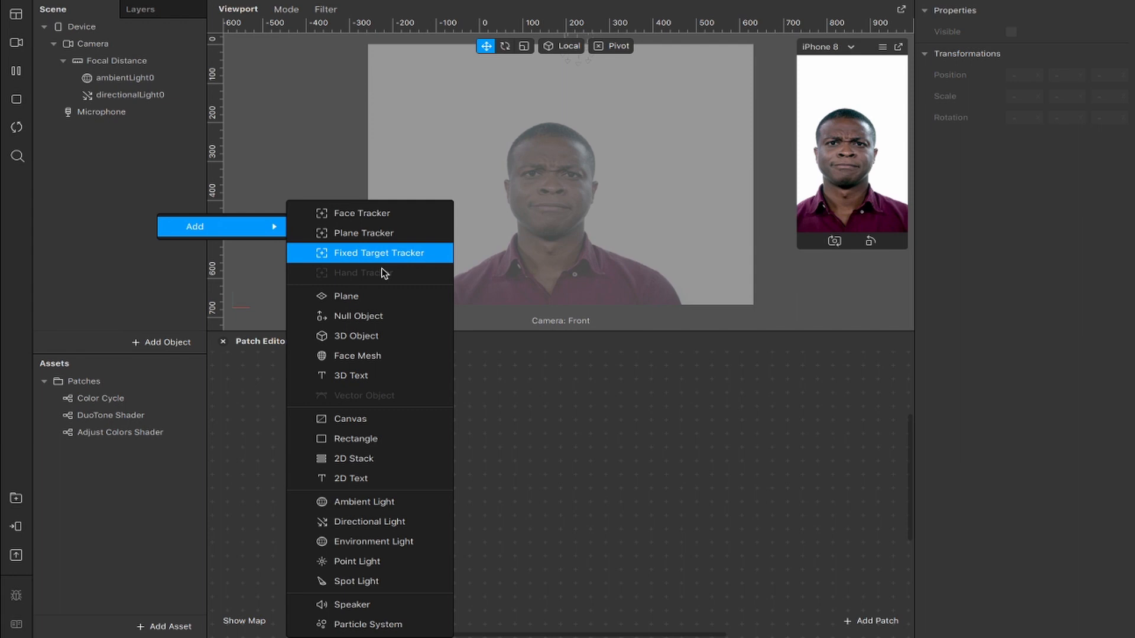
pyautogui.click(355, 439)
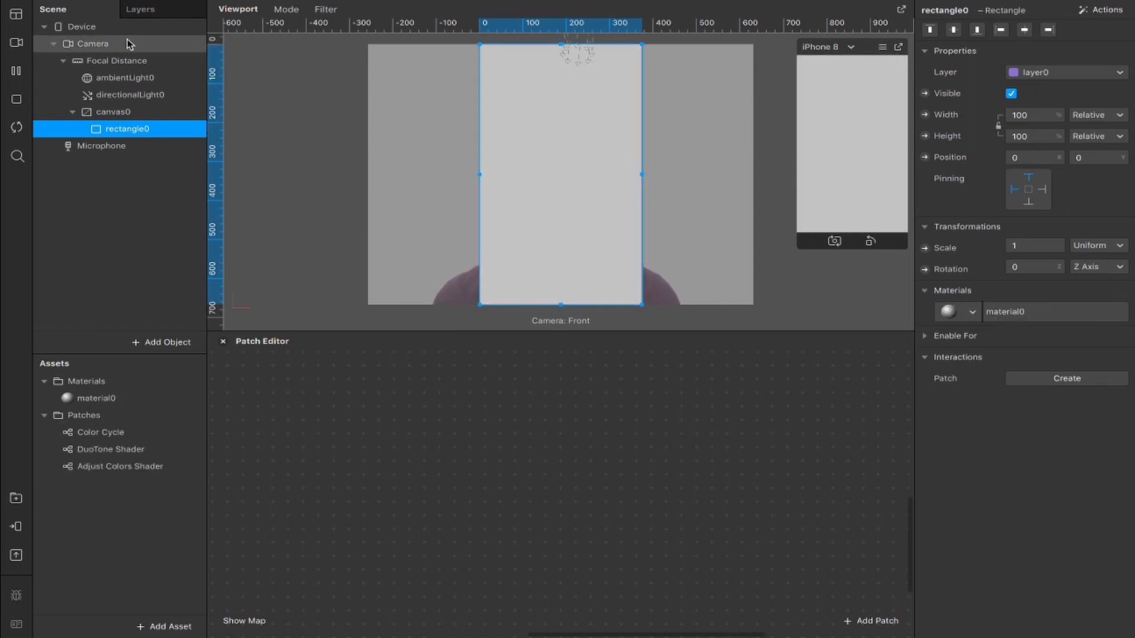
pyautogui.click(90, 44)
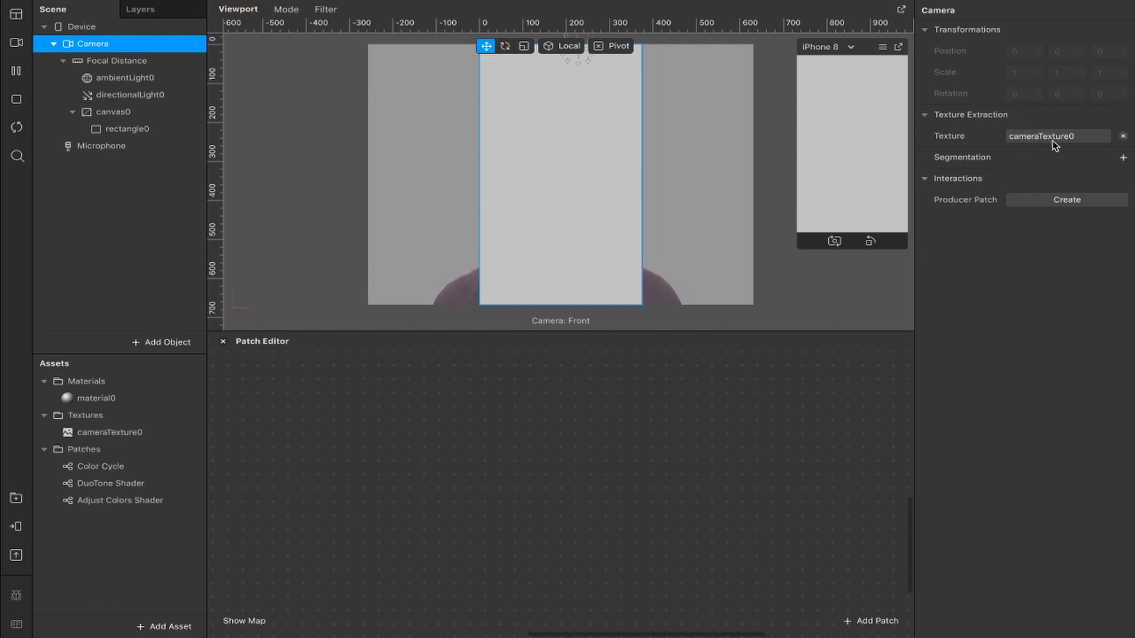
pyautogui.click(109, 432)
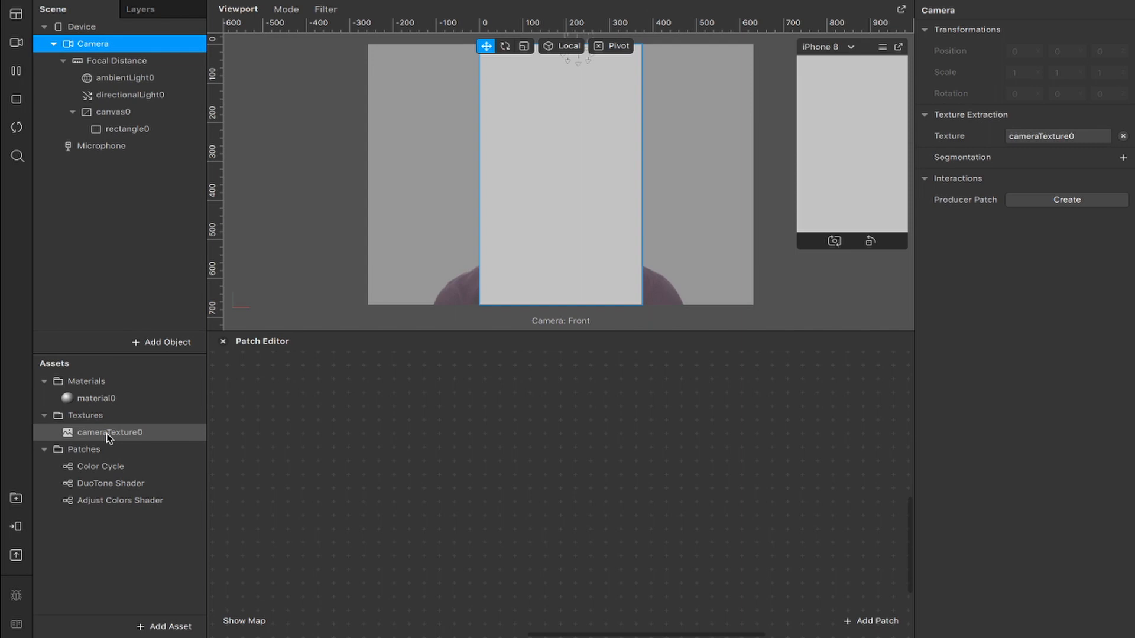
# Route cameraTexture0 through Adjust Colors into DuoTone with Color Cycle on Color B, and add material0's texture patch.
pyautogui.click(99, 467)
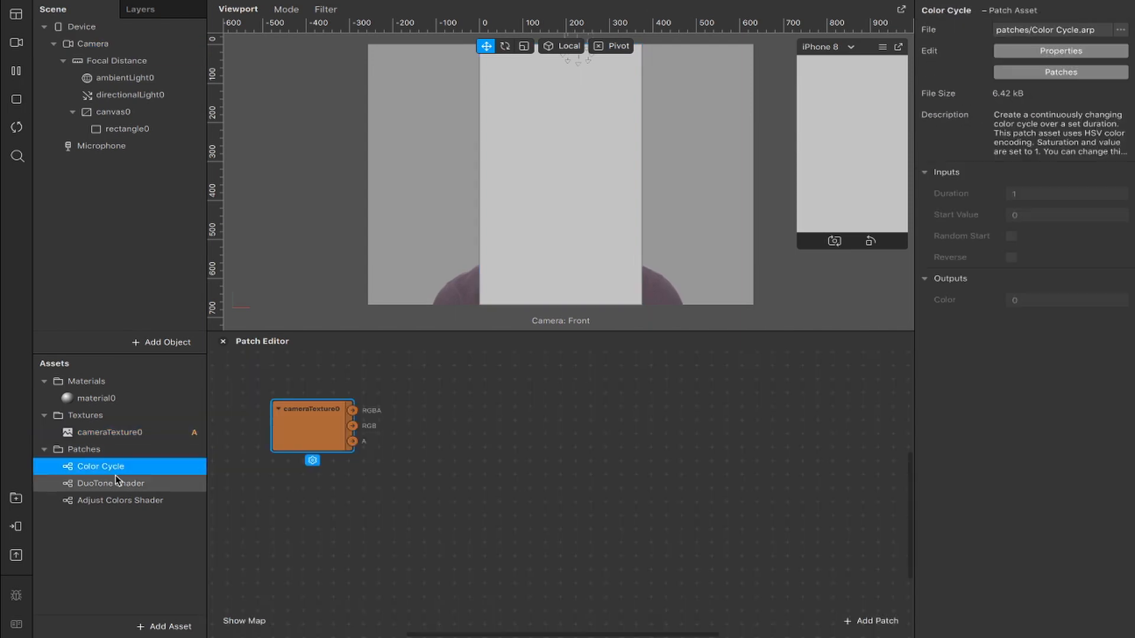
pyautogui.click(120, 501)
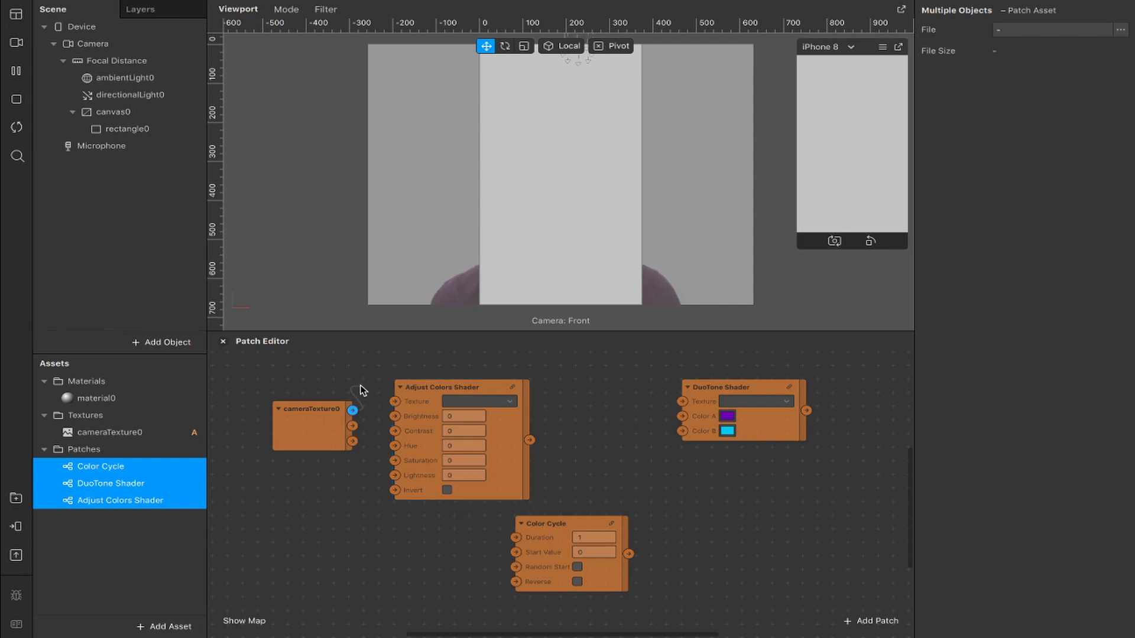
pyautogui.moveTo(353, 410); pyautogui.dragTo(393, 402)
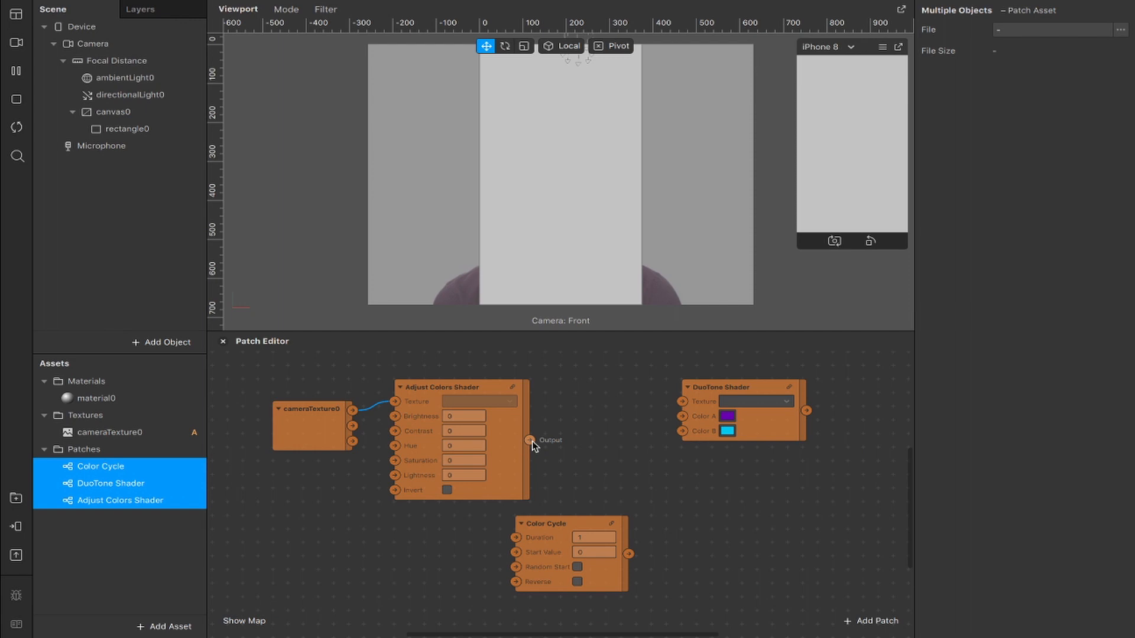
pyautogui.moveTo(527, 440); pyautogui.dragTo(682, 402)
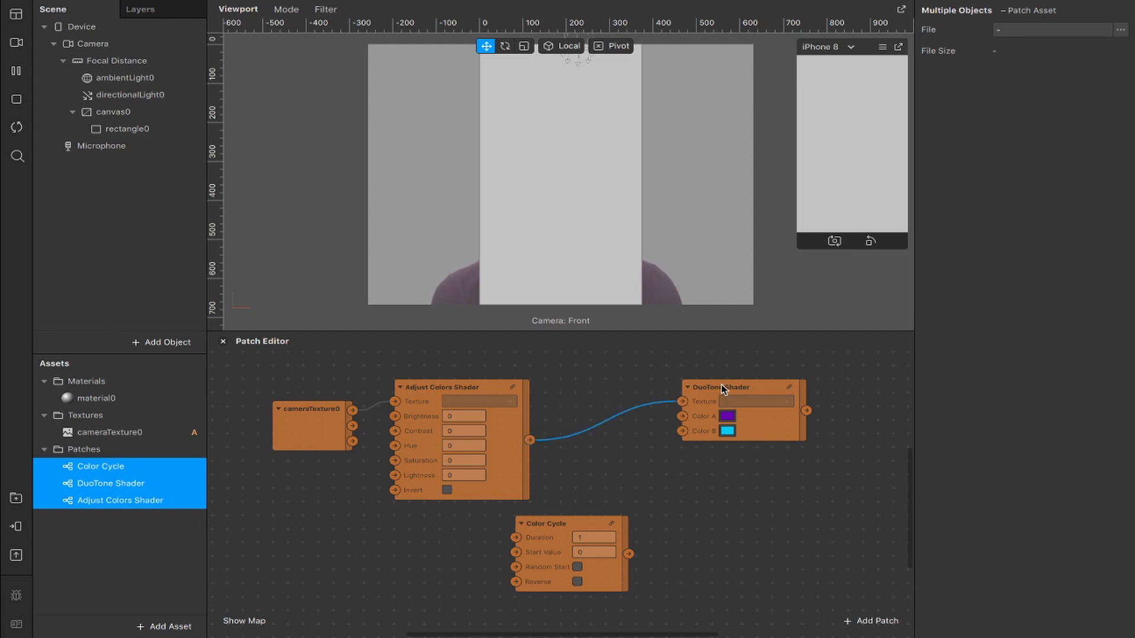
pyautogui.moveTo(716, 387); pyautogui.dragTo(635, 413)
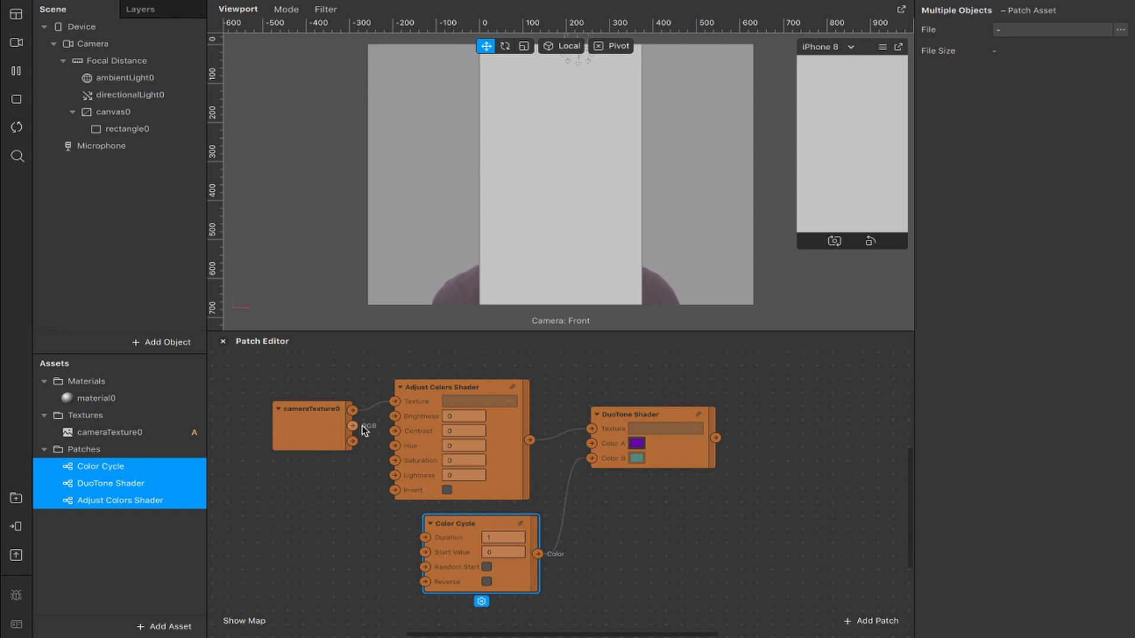
pyautogui.click(97, 398)
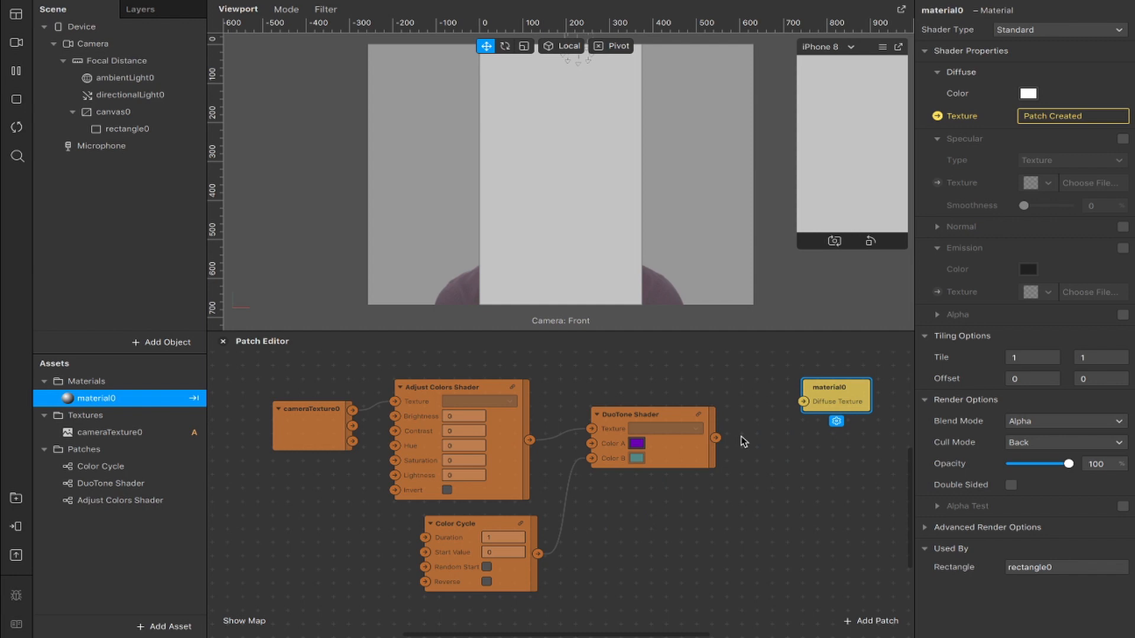
# Feed DuoTone into material0's Diffuse Texture, set Color Cycle Duration 7.5 and Color A black.
pyautogui.moveTo(713, 438); pyautogui.dragTo(782, 421)
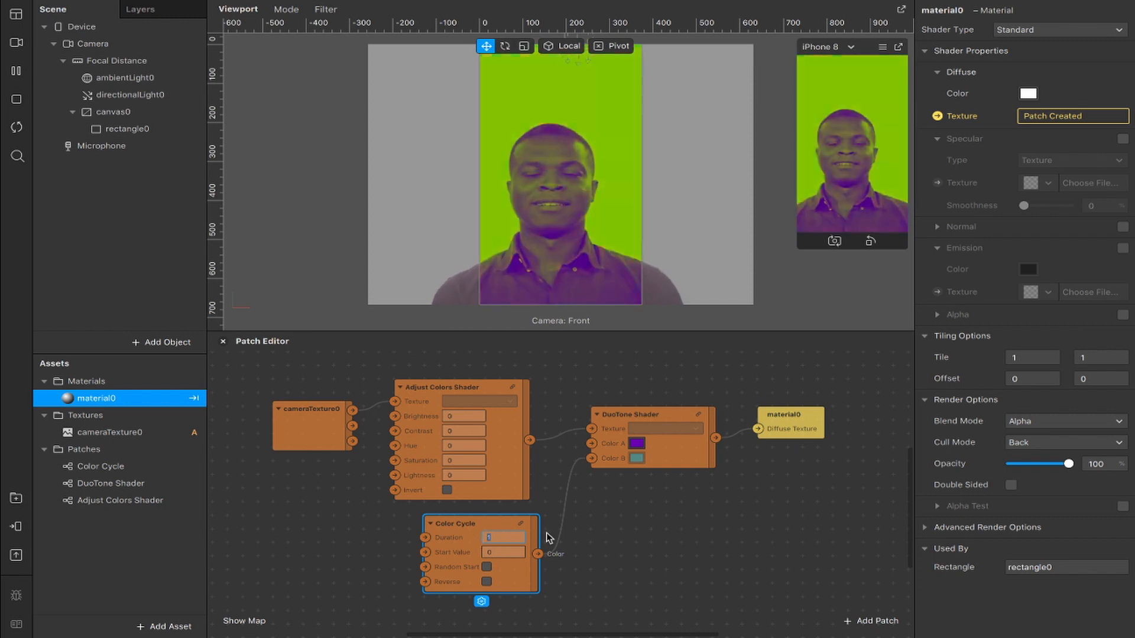
pyautogui.write('7.5')
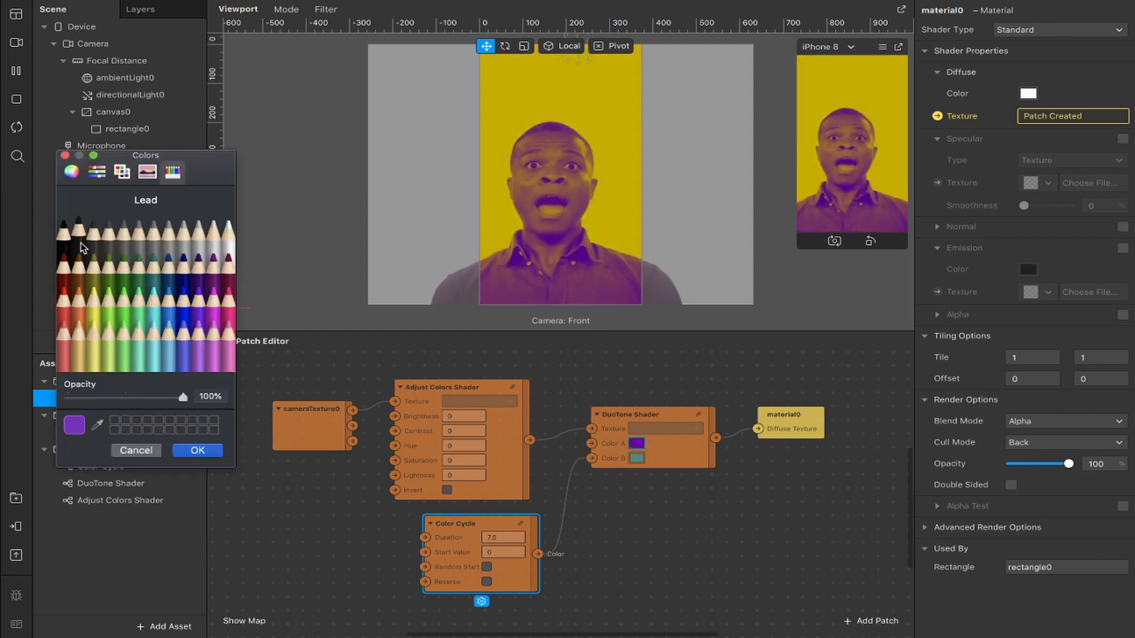
pyautogui.click(197, 450)
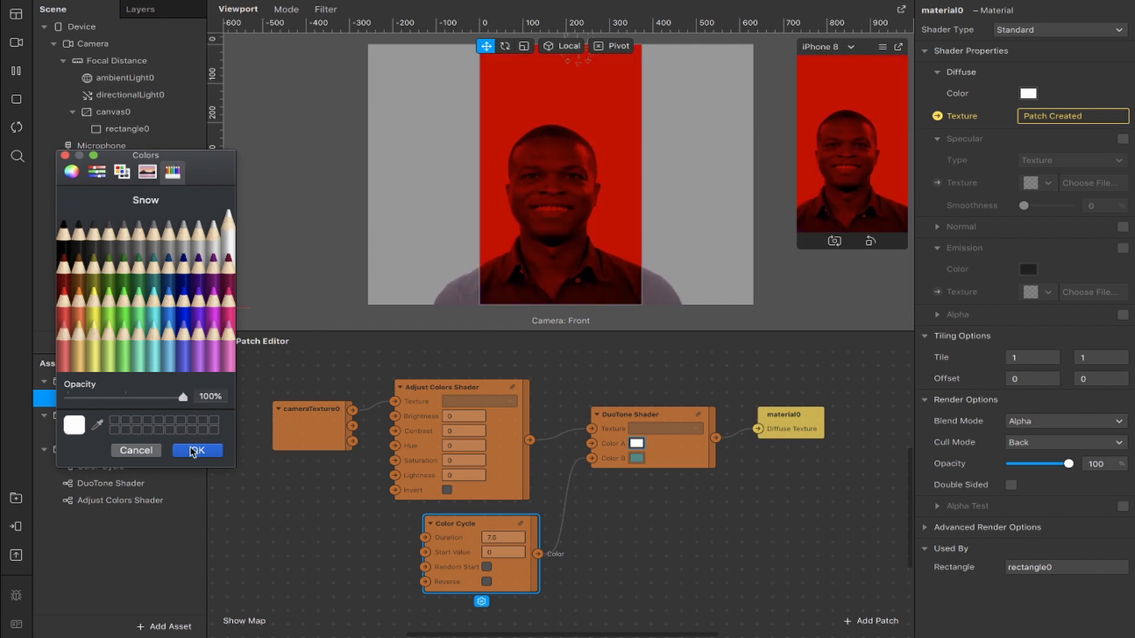
pyautogui.click(198, 451)
pyautogui.write('loop')
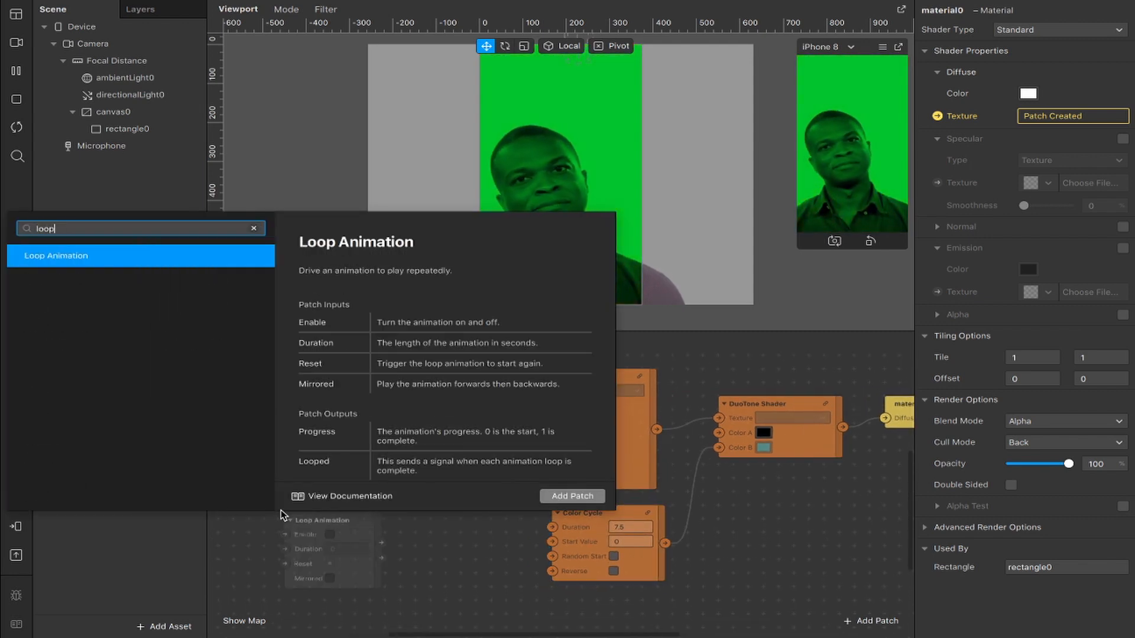
# Add a 7.5 s Loop Animation driving a Transition into Adjust Colors Shader's Lightness.
pyautogui.click(572, 495)
pyautogui.write('tran')
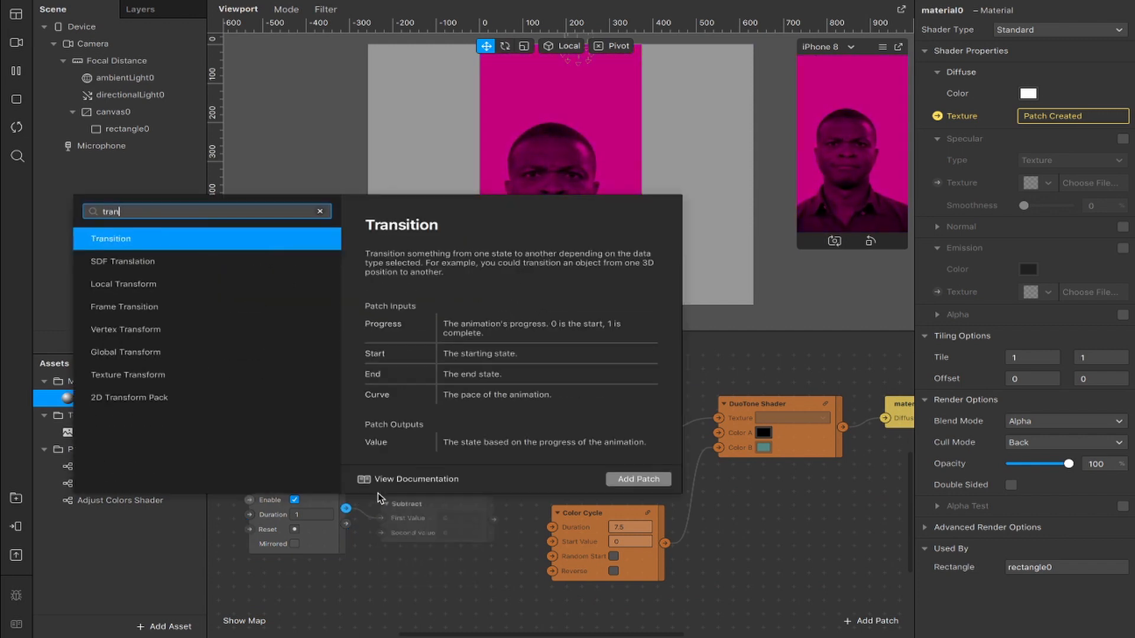
pyautogui.click(638, 480)
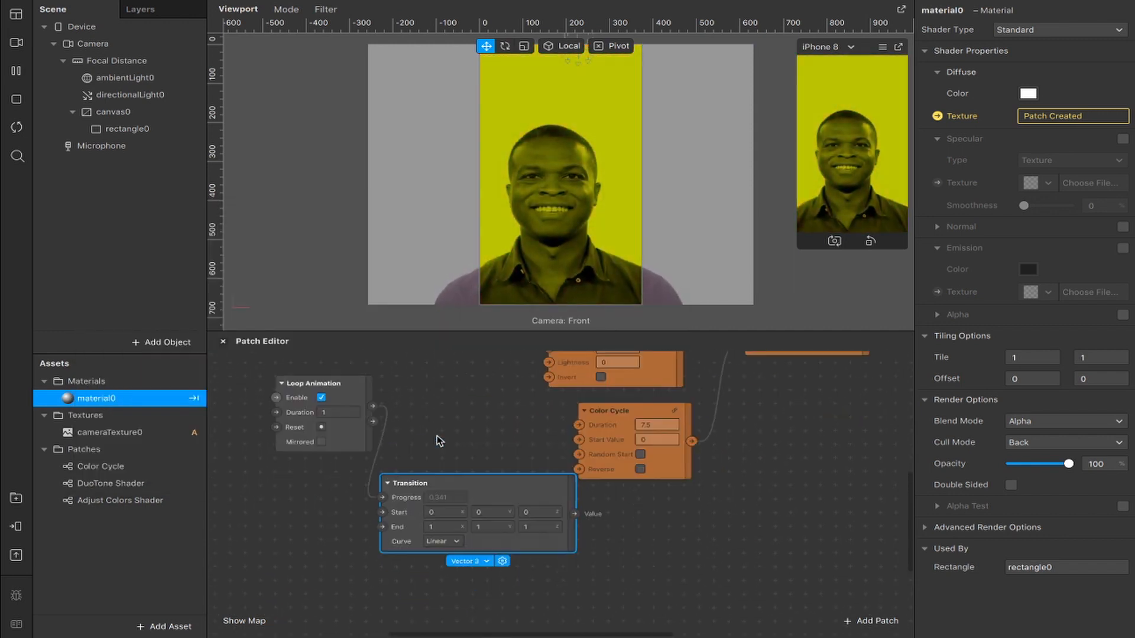
pyautogui.click(486, 516)
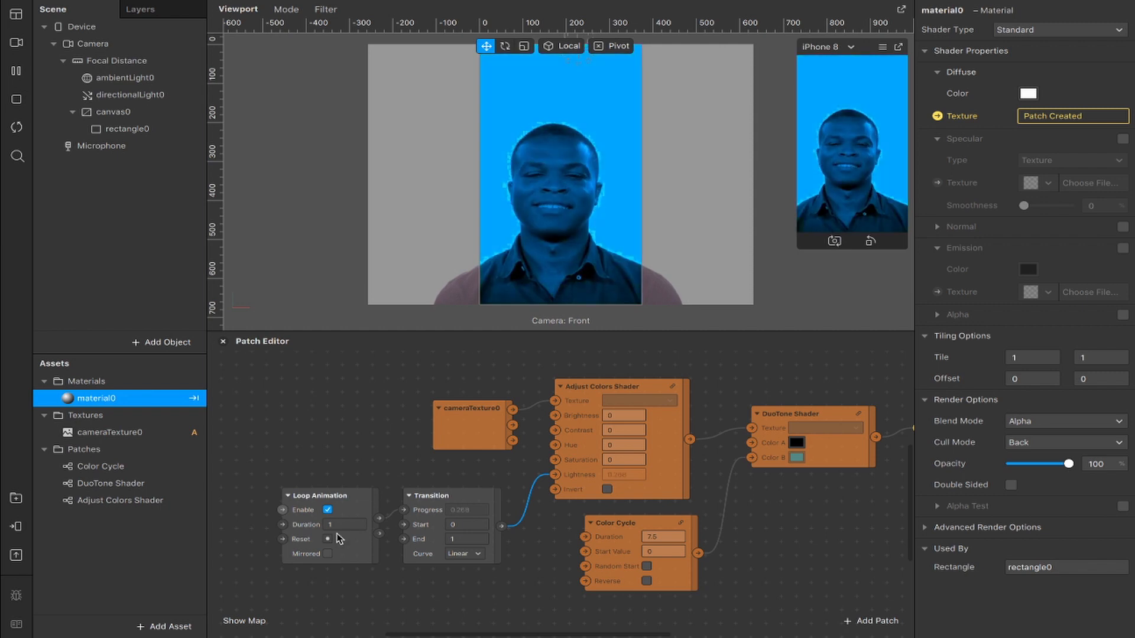
pyautogui.click(344, 524)
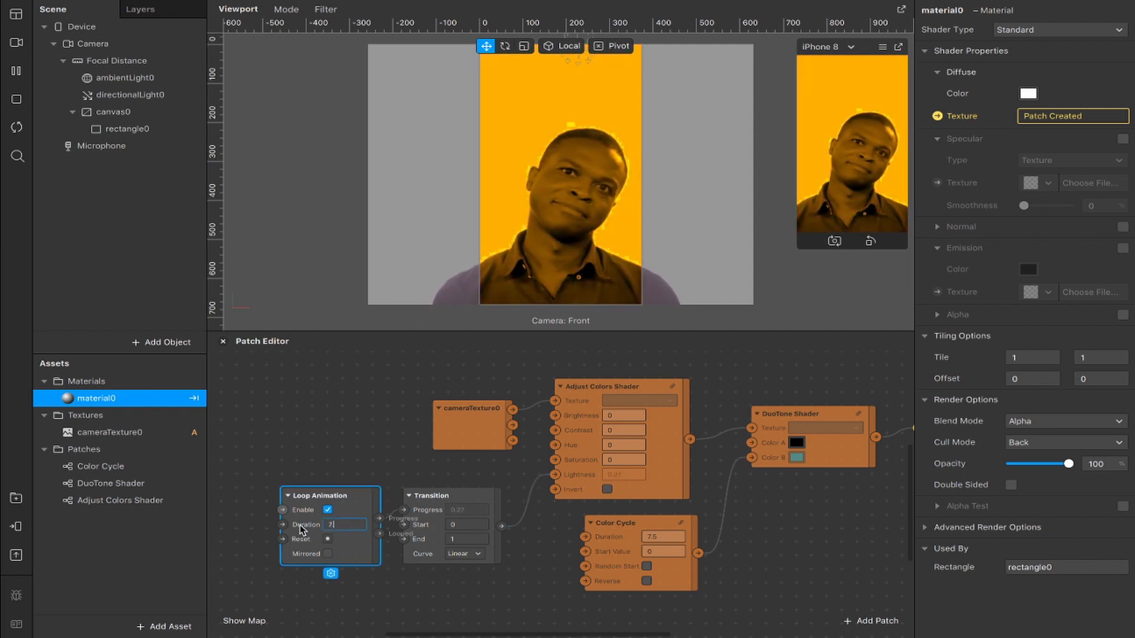
pyautogui.write('7.5')
pyautogui.write('trans')
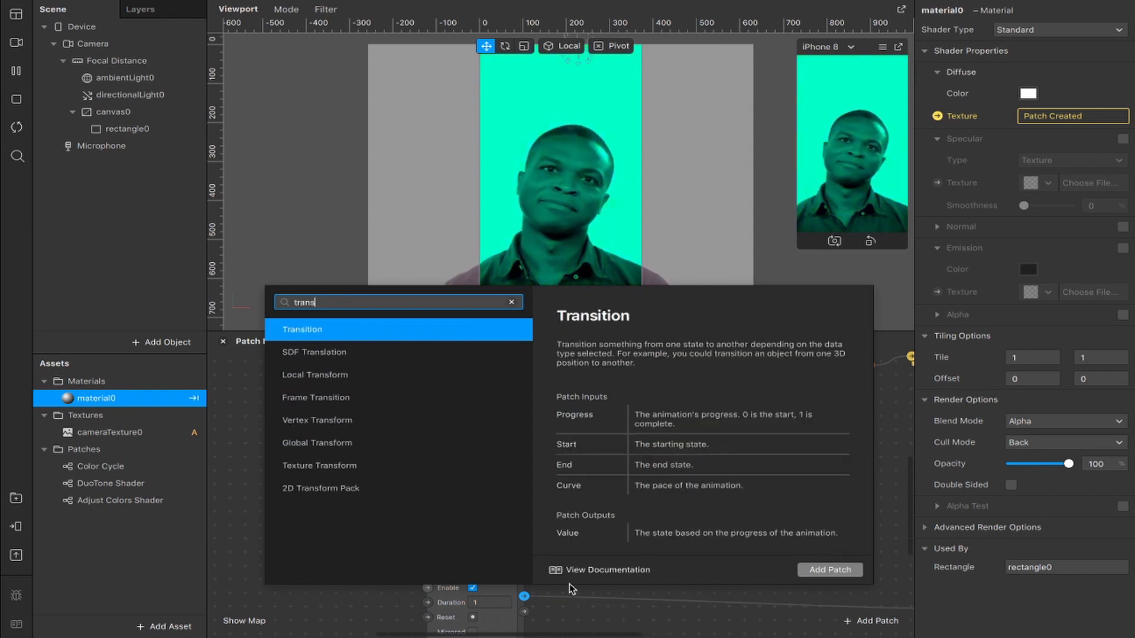
# Add a Vector 2 Transition driving a 2D Transform Pack into a Texture Transform.
pyautogui.click(830, 570)
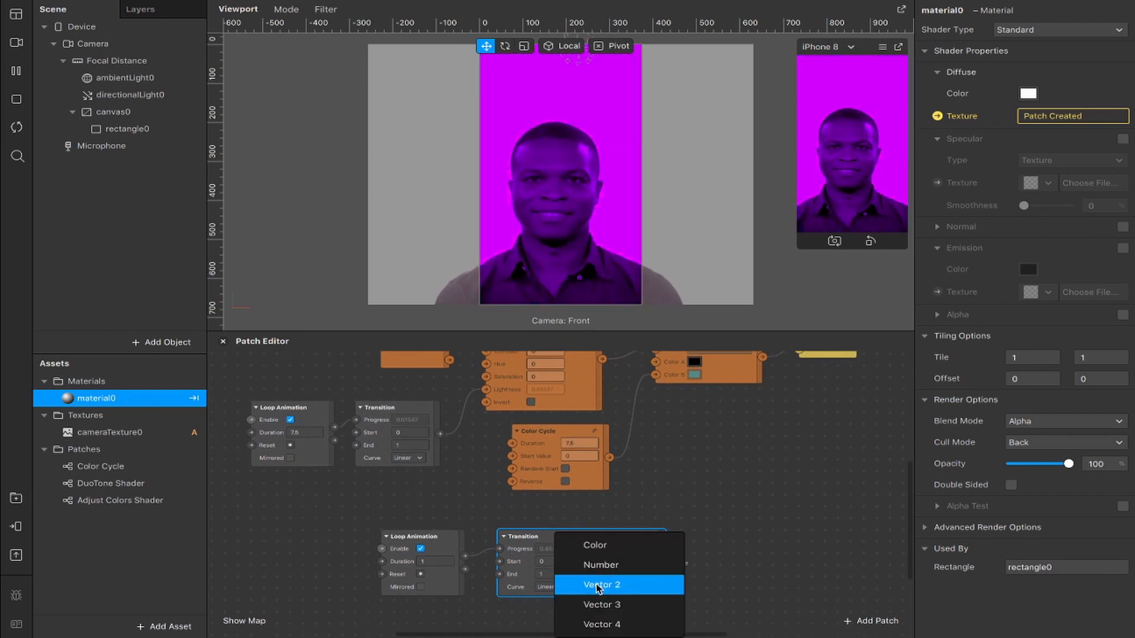
pyautogui.click(600, 584)
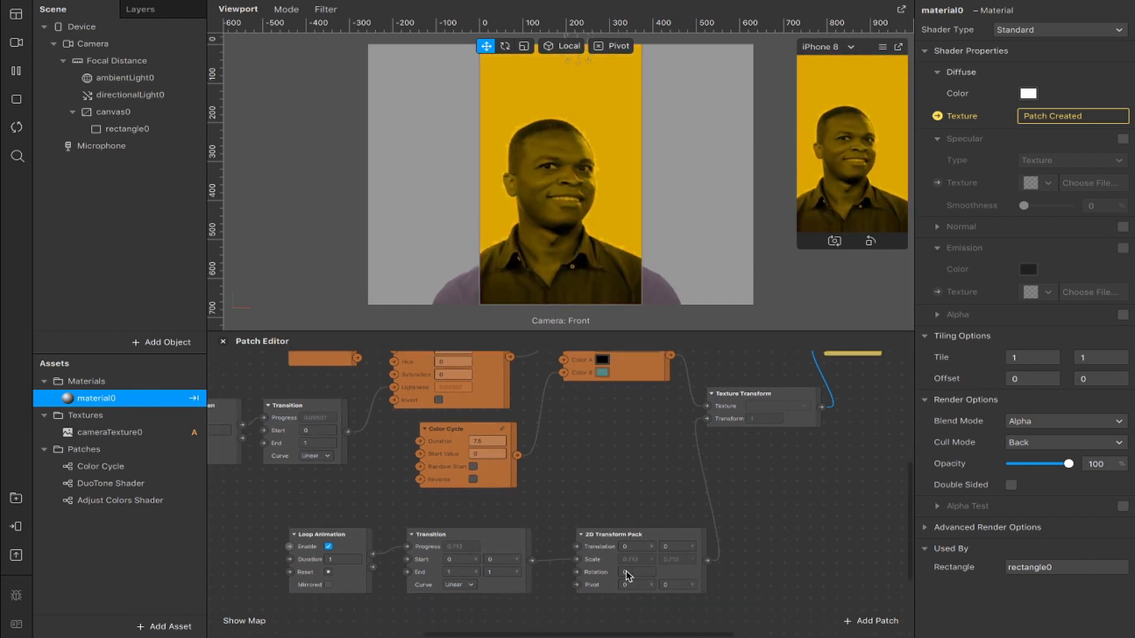
pyautogui.click(630, 535)
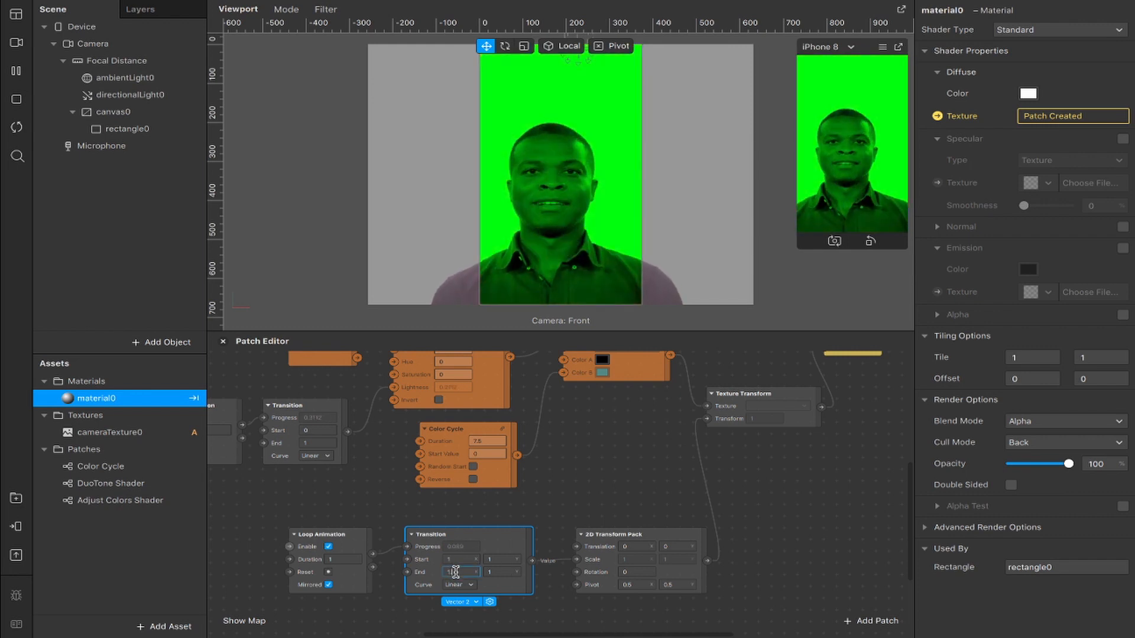
# Set the scale transition End to 1.5 and the Color Cycle Duration to 1 second.
pyautogui.write('1.5')
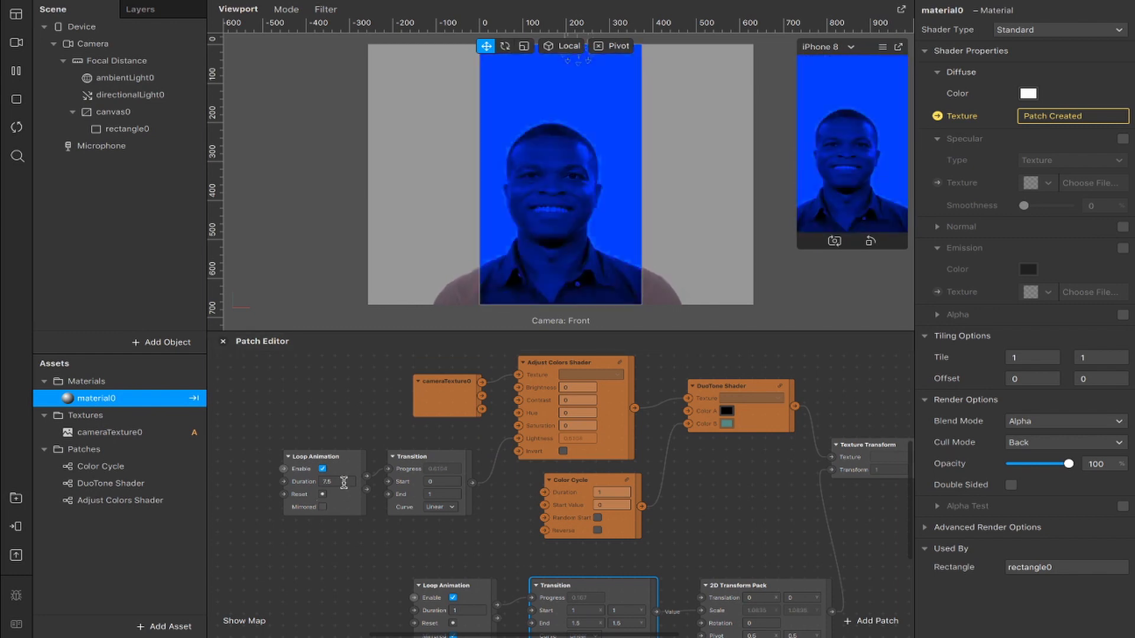
pyautogui.write('1')
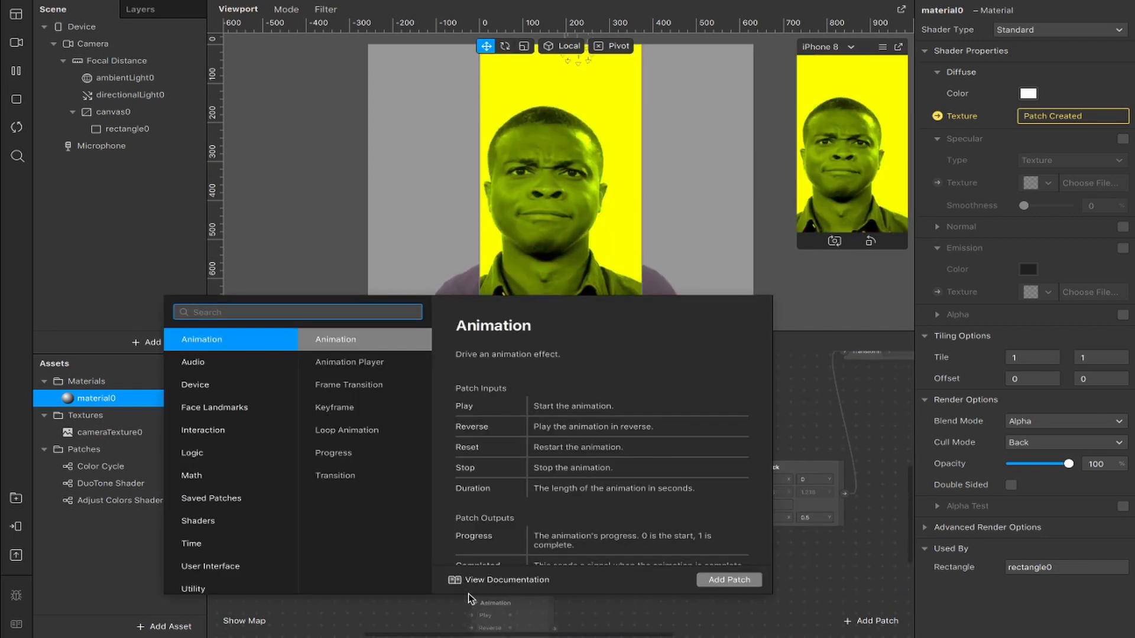
# Uncheck Facebook as target platform, then add Instagram Music feeding an Energy Meter patch.
pyautogui.write('insta')
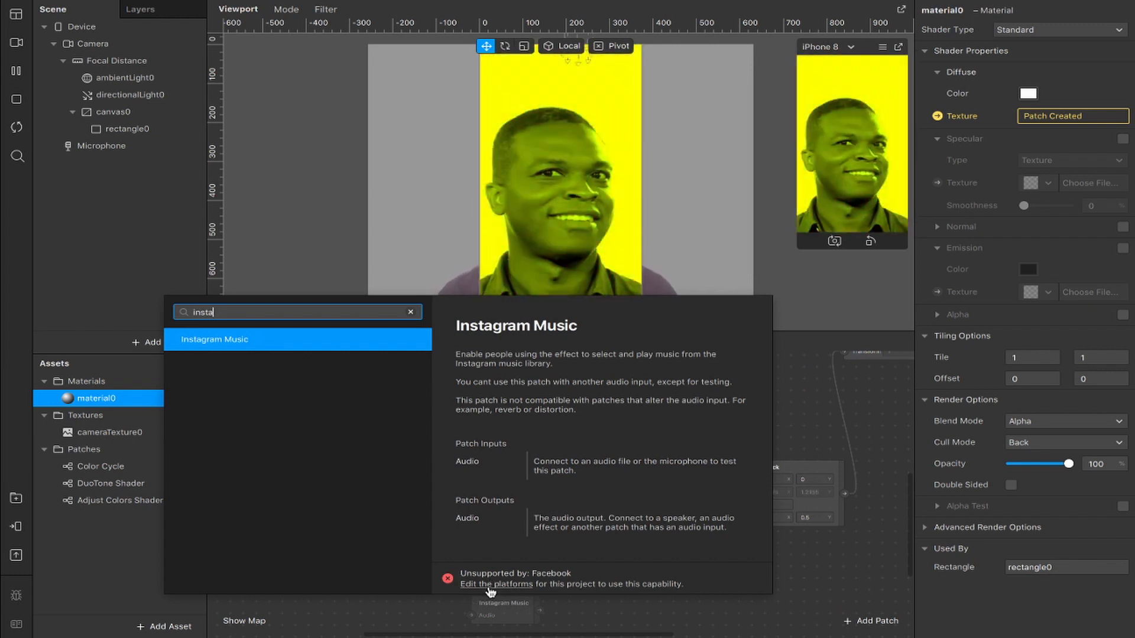
pyautogui.click(496, 584)
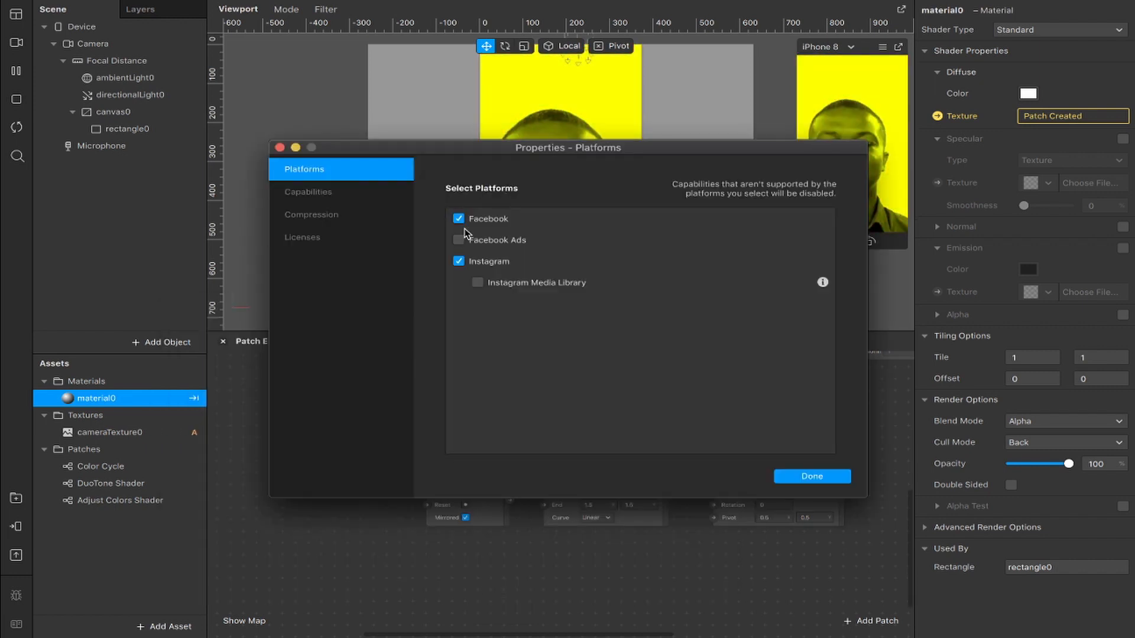
pyautogui.click(811, 476)
pyautogui.write('insta')
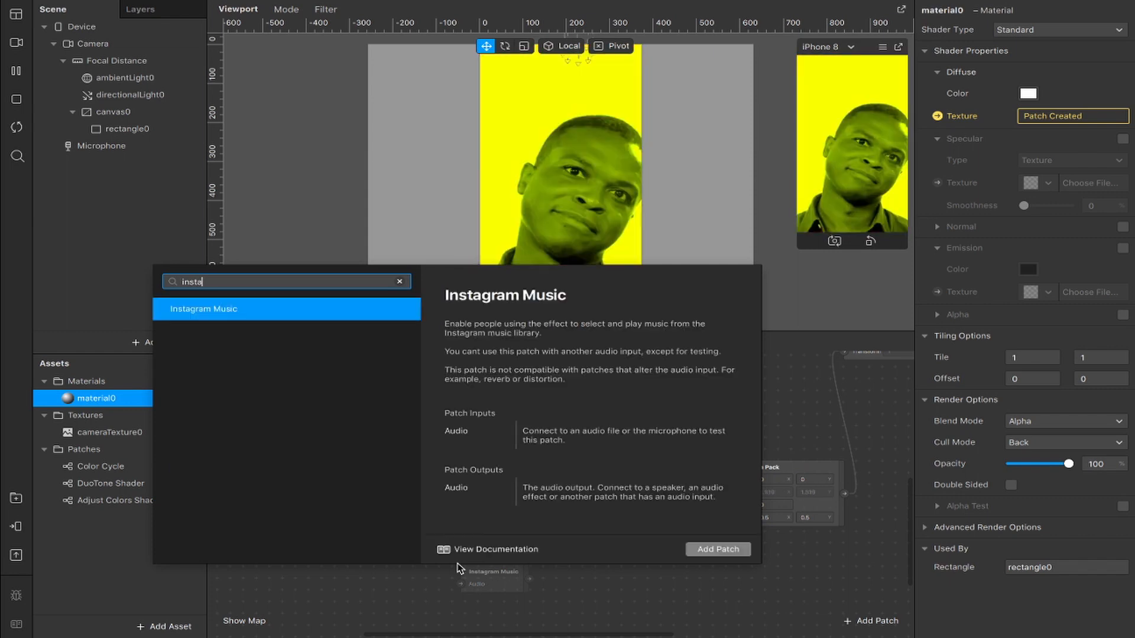
pyautogui.click(719, 549)
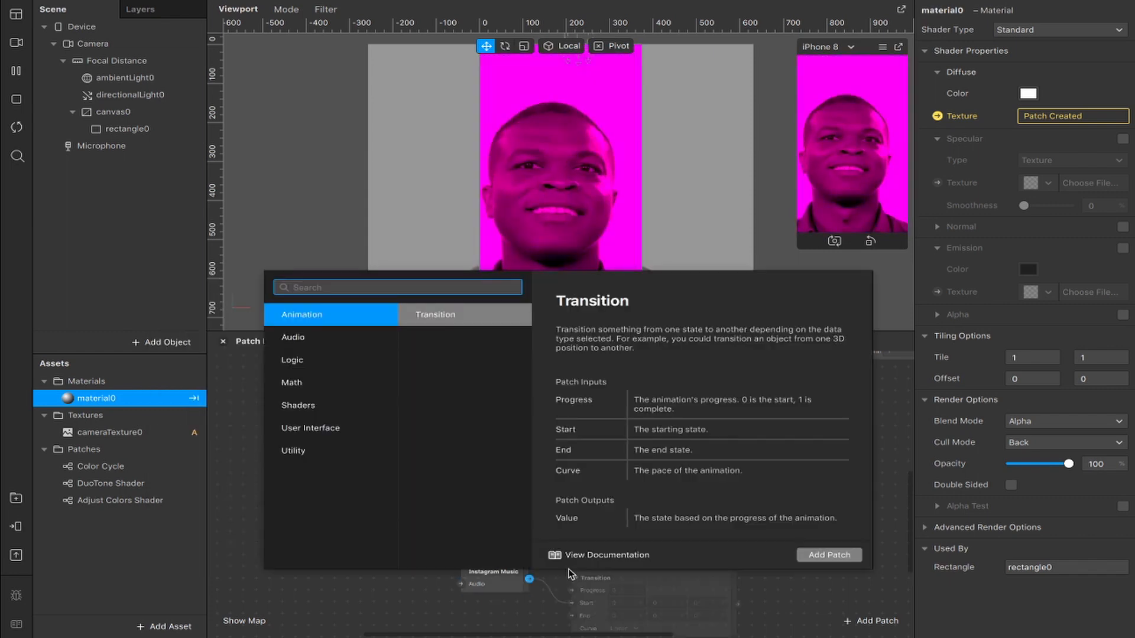
pyautogui.click(830, 556)
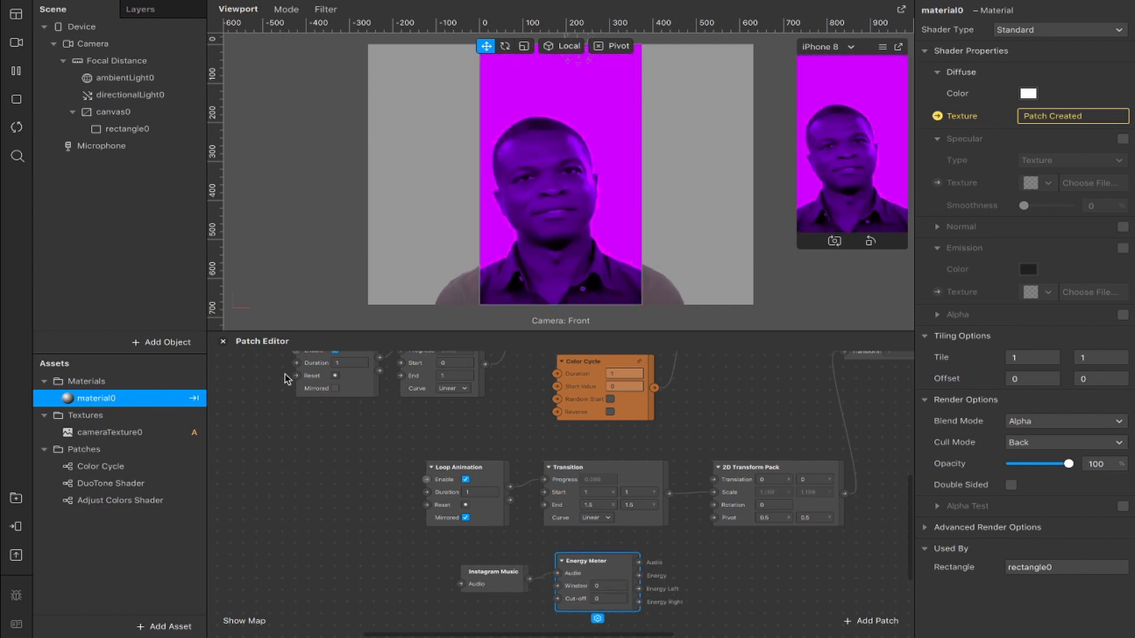
# Add a speaker fed by the Energy Meter audio and enable Random Start on Color Cycle.
pyautogui.click(161, 342)
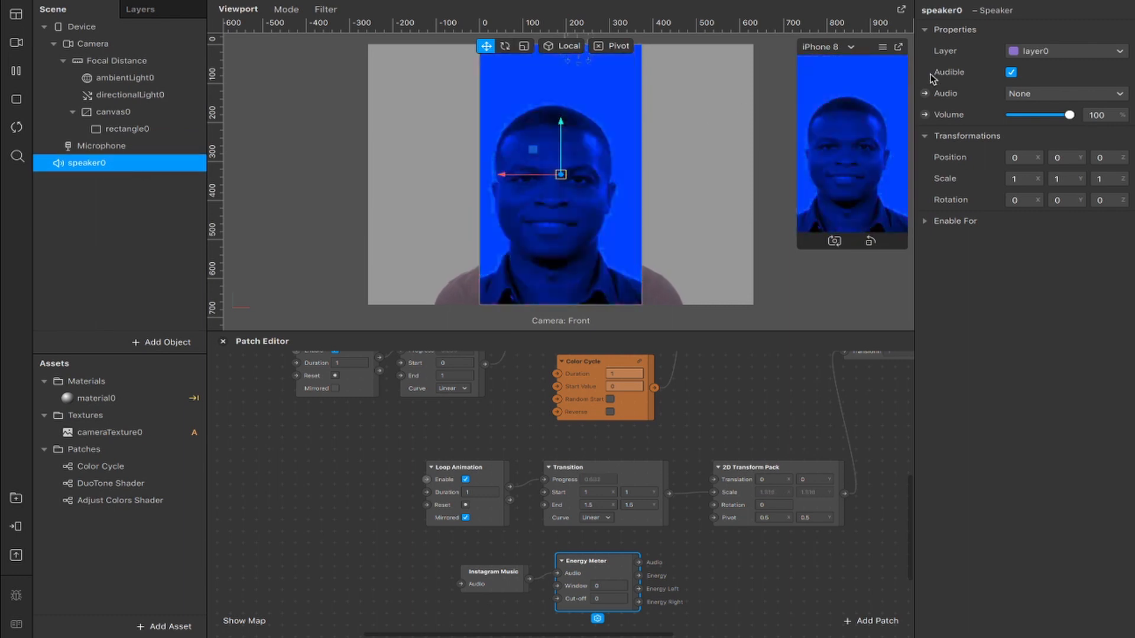
pyautogui.click(1066, 93)
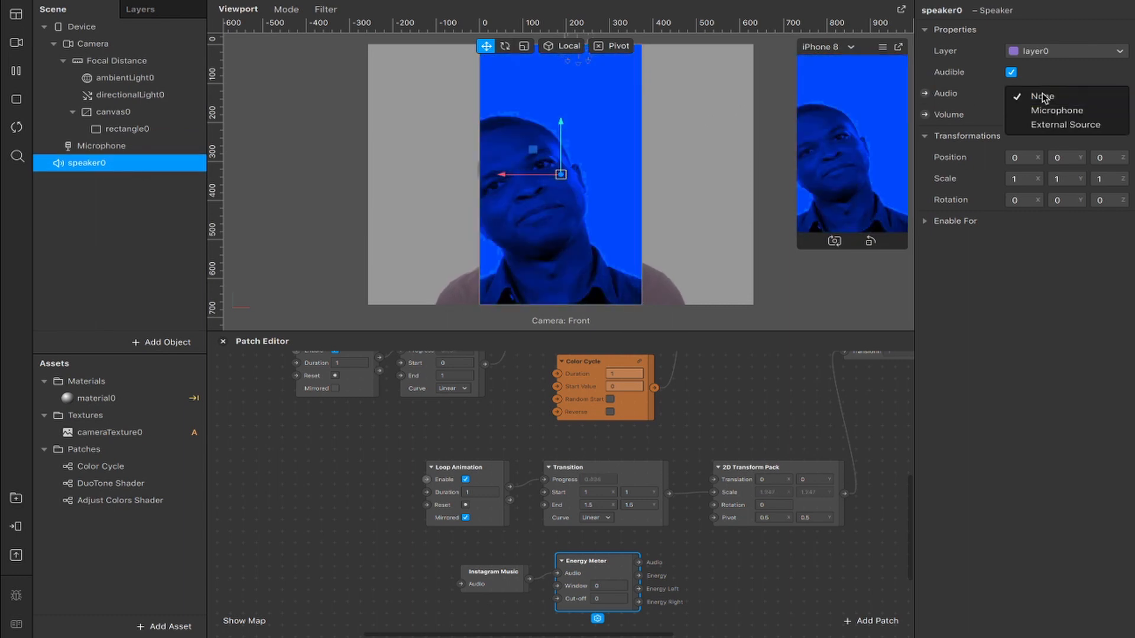
pyautogui.click(1040, 95)
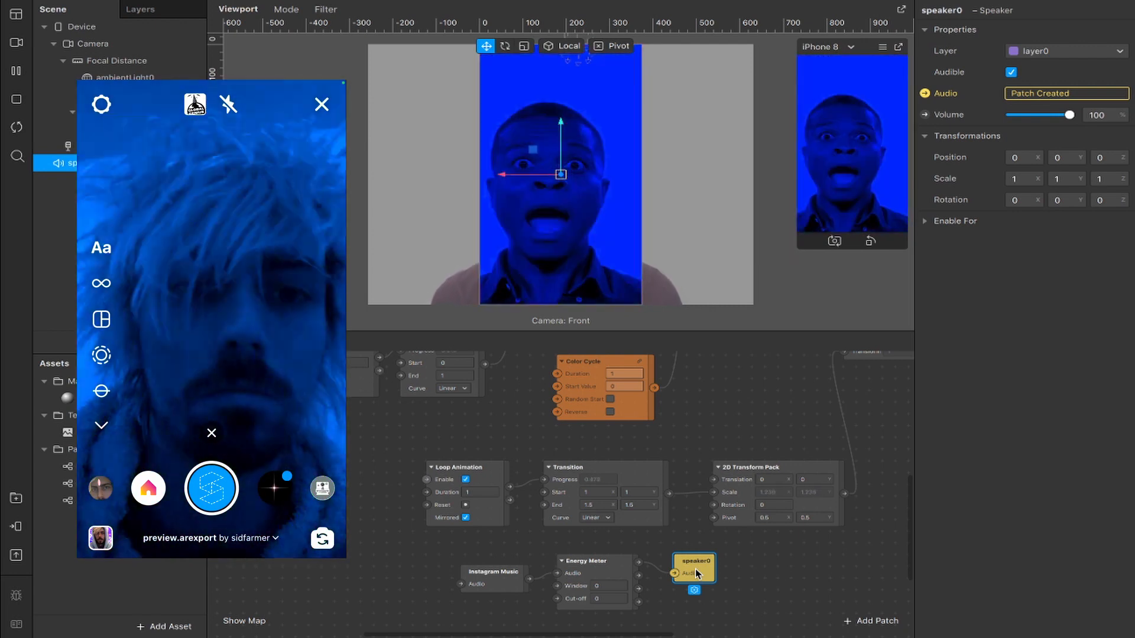
pyautogui.click(320, 104)
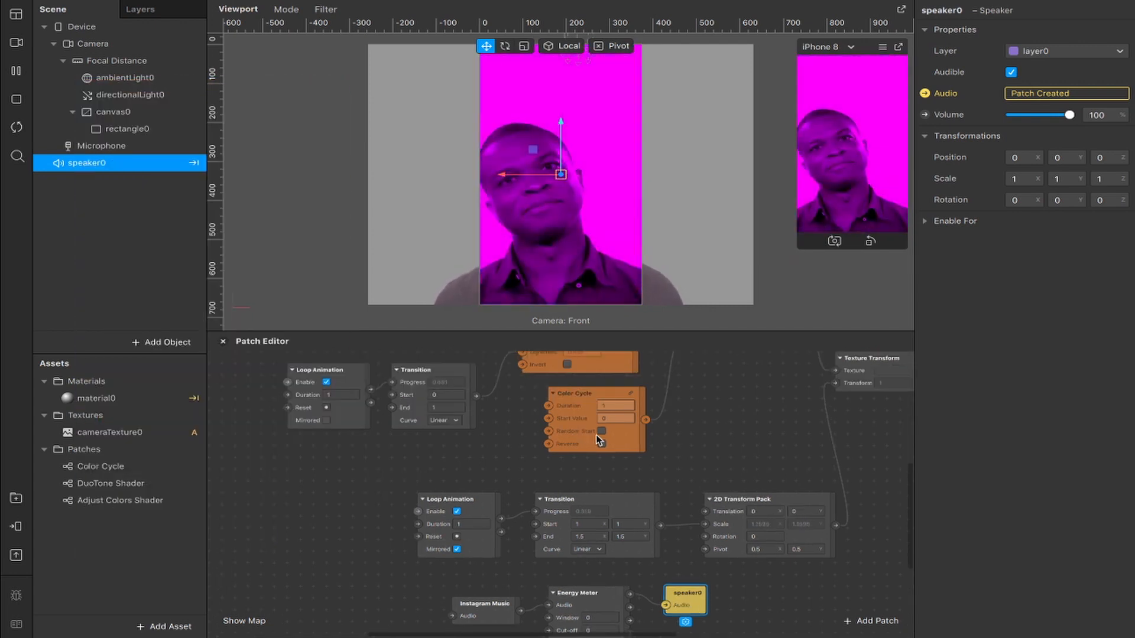
pyautogui.click(600, 432)
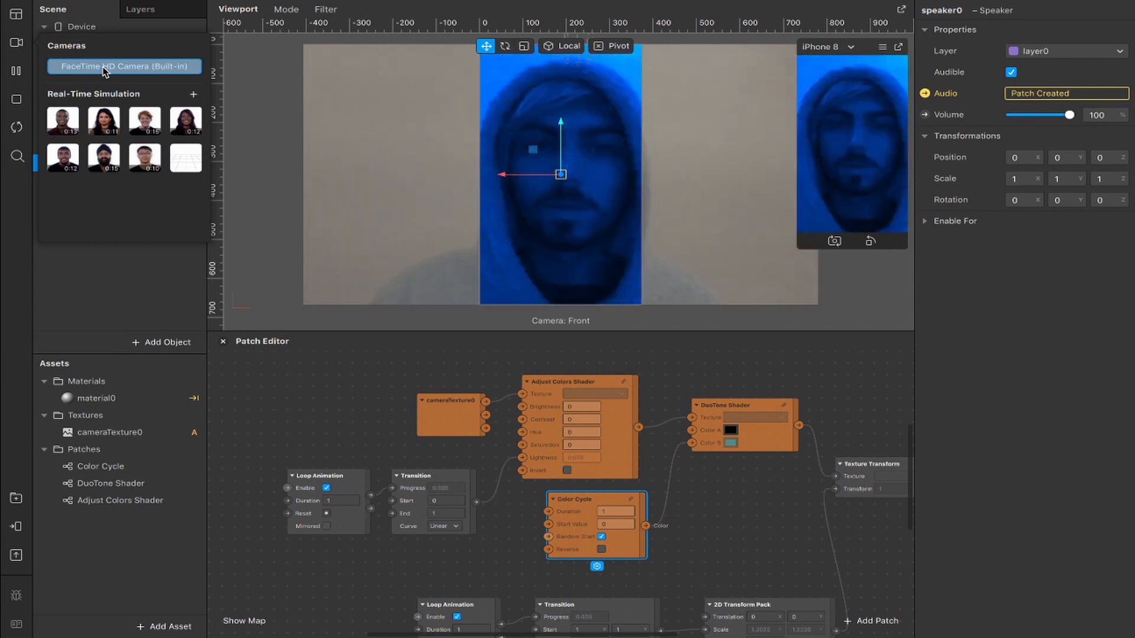
pyautogui.click(61, 120)
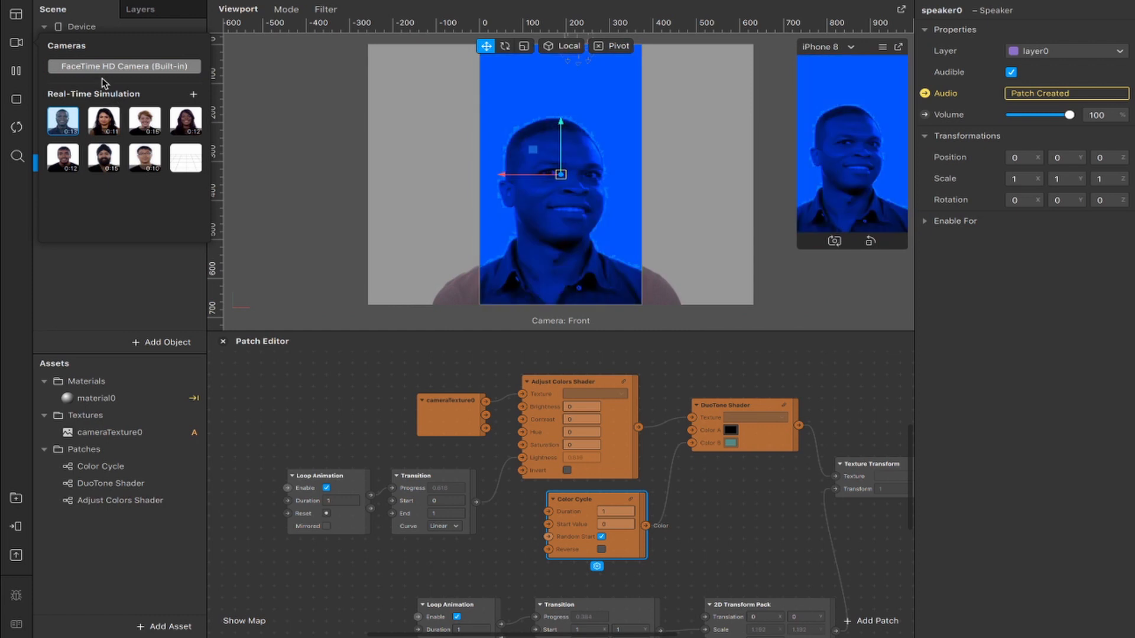
pyautogui.click(124, 66)
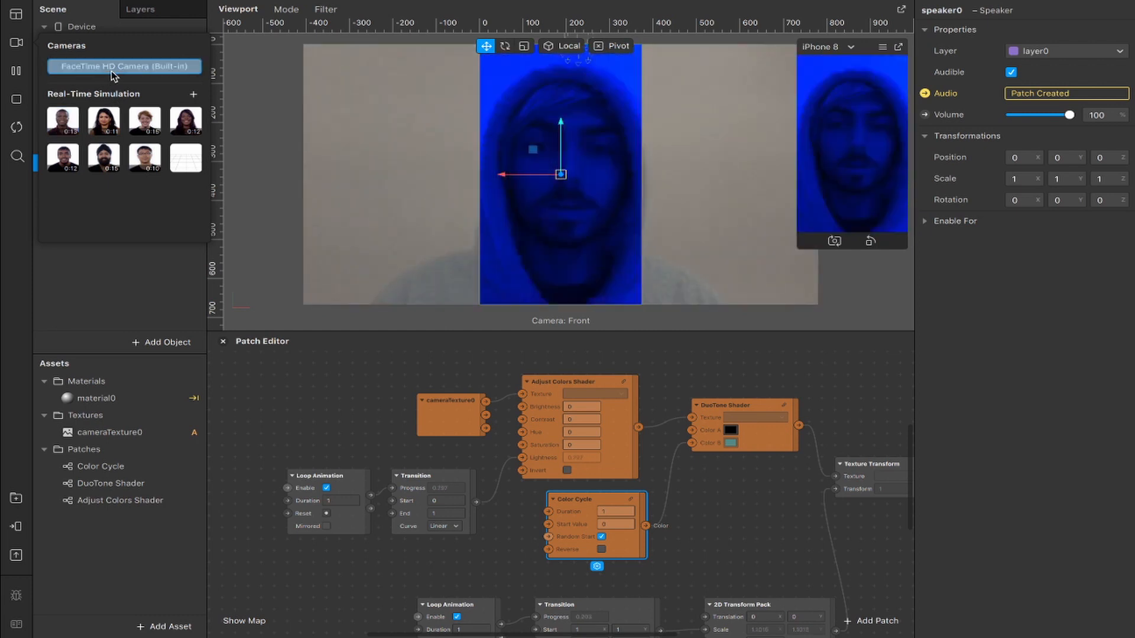